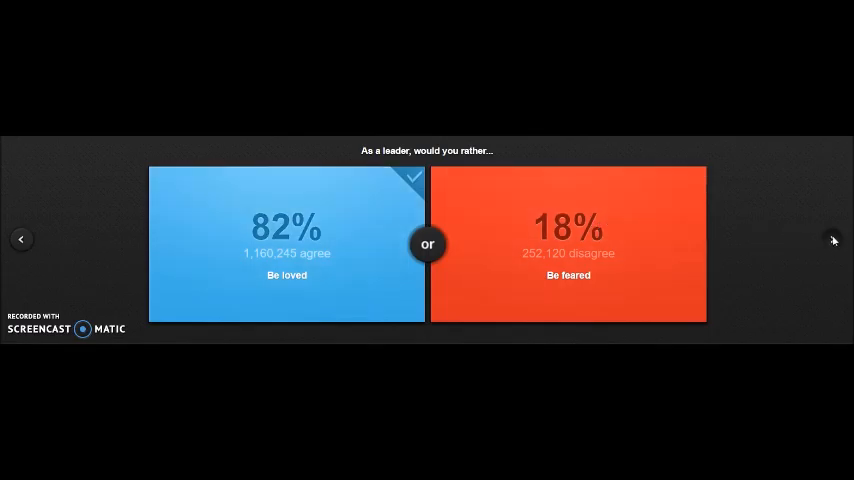
- Advance to the next question and vote 'Lose your mind', revealing 54% versus 46%
{"action": "left_click", "coordinate": [832, 240]}
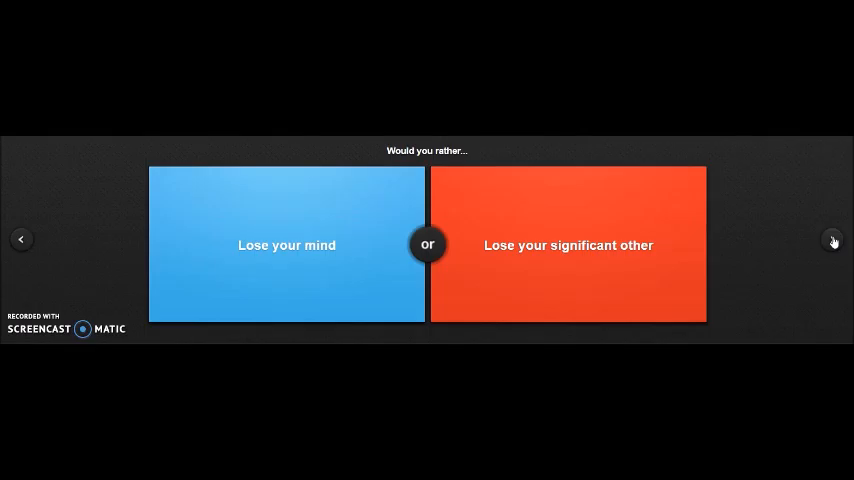
{"action": "left_click", "coordinate": [288, 244]}
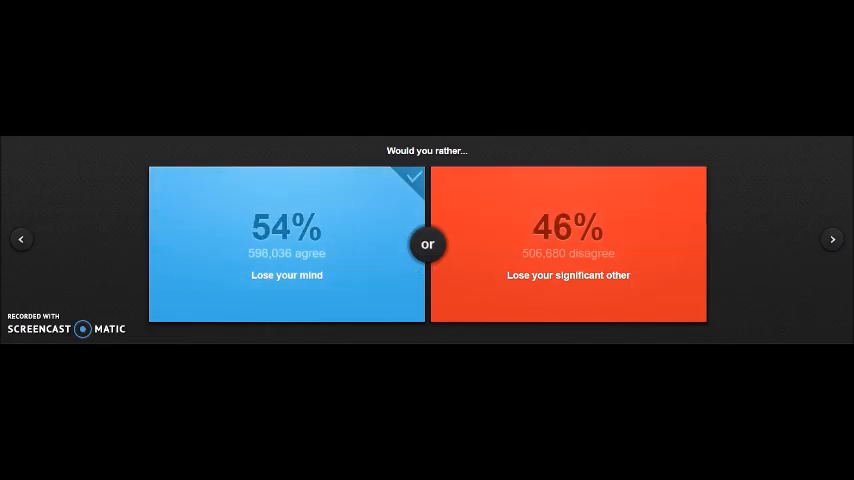
{"action": "mouse_move", "coordinate": [832, 240]}
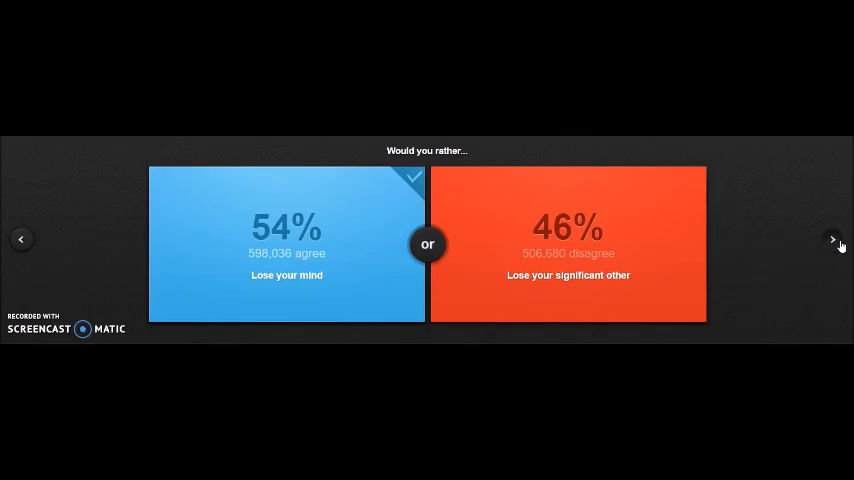
- Advance and vote 'Live in a townhouse in London', a 38% minority versus 62%
{"action": "left_click", "coordinate": [832, 240]}
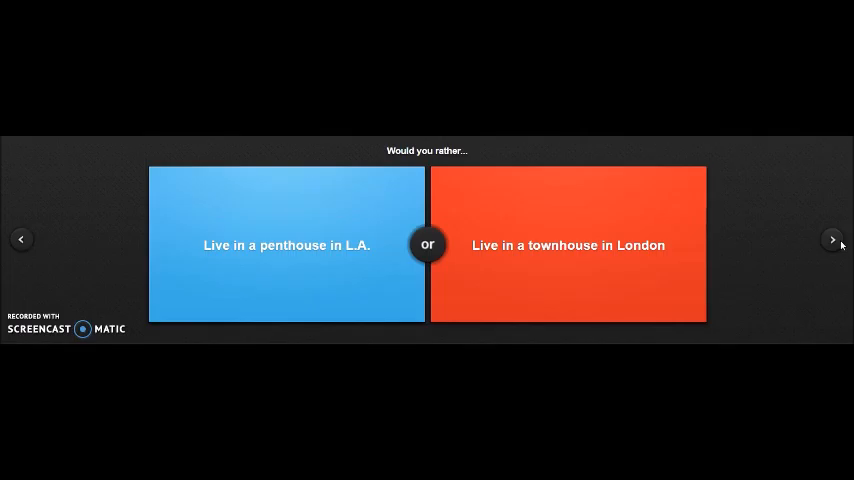
{"action": "mouse_move", "coordinate": [832, 240]}
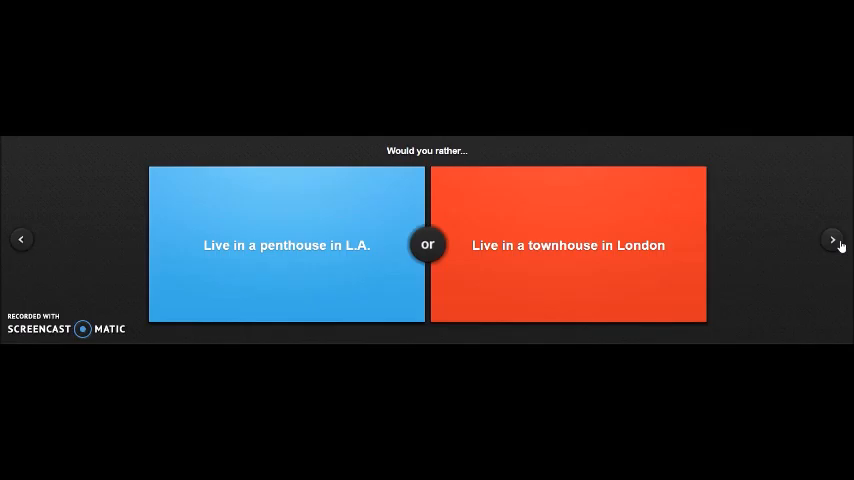
{"action": "mouse_move", "coordinate": [644, 252]}
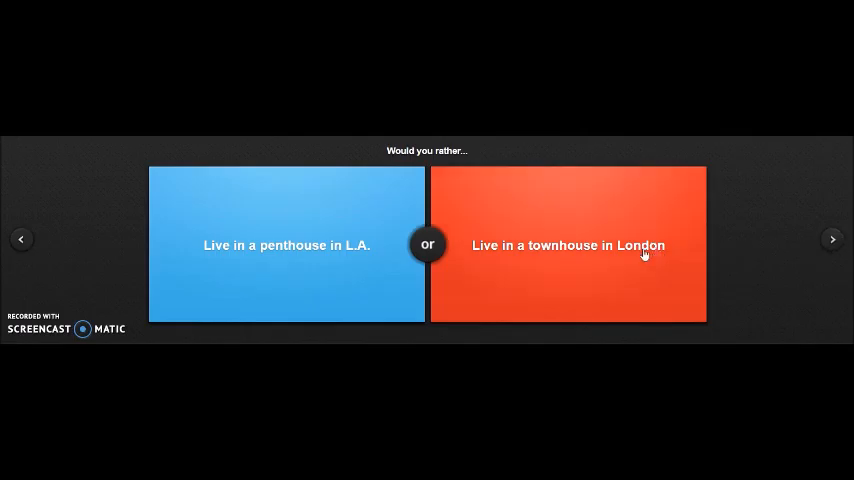
{"action": "left_click", "coordinate": [568, 244]}
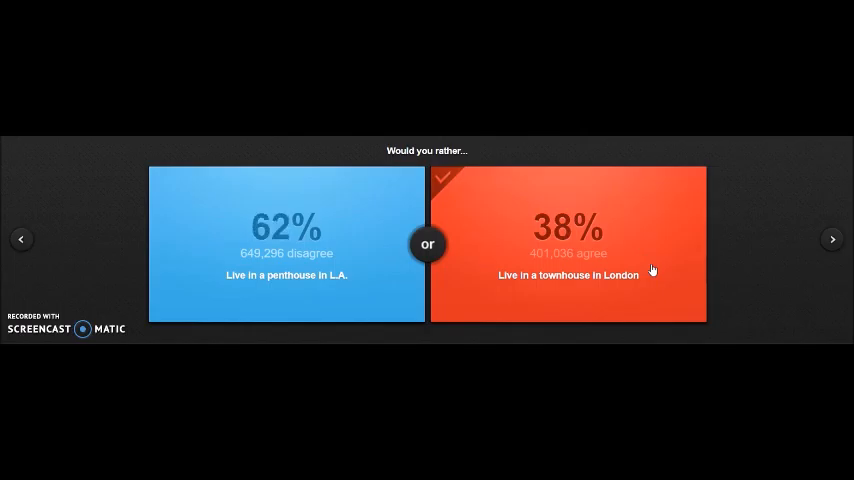
{"action": "mouse_move", "coordinate": [524, 244]}
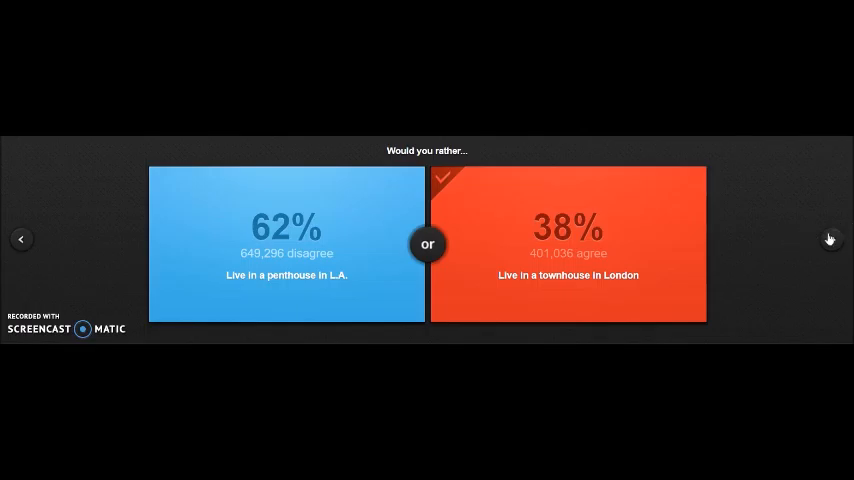
- Advance to the emotions-versus-paralysis question
{"action": "left_click", "coordinate": [832, 240]}
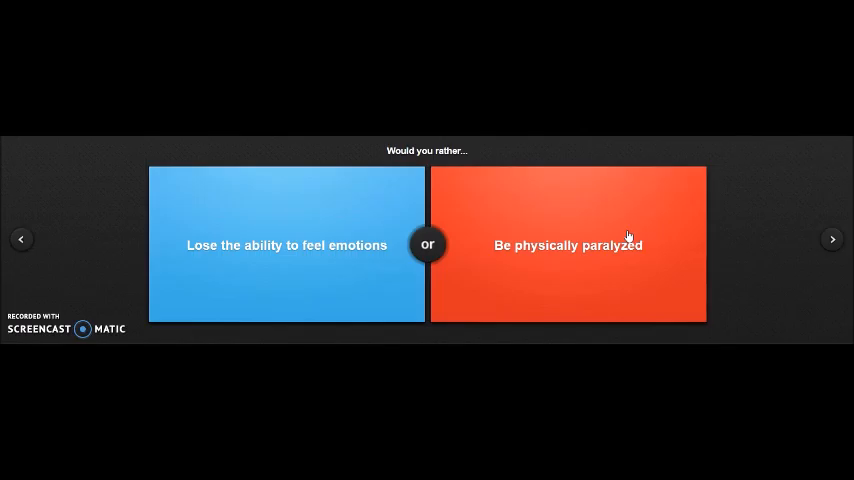
{"action": "mouse_move", "coordinate": [340, 222]}
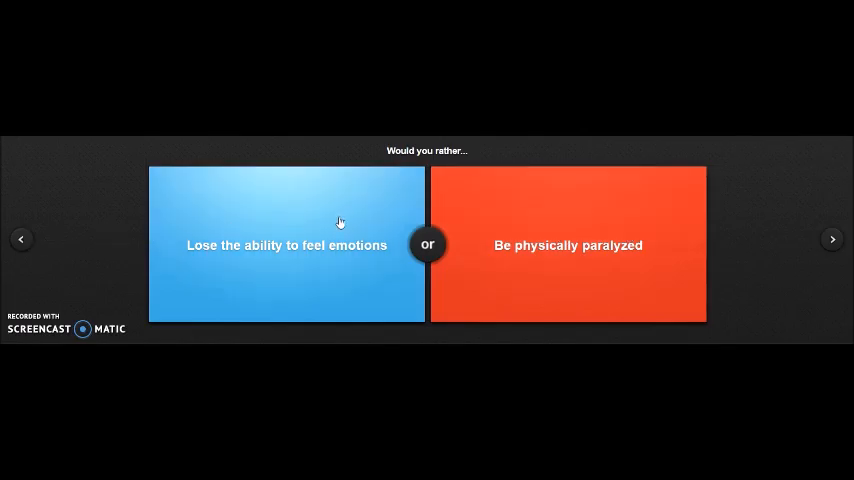
{"action": "mouse_move", "coordinate": [356, 212]}
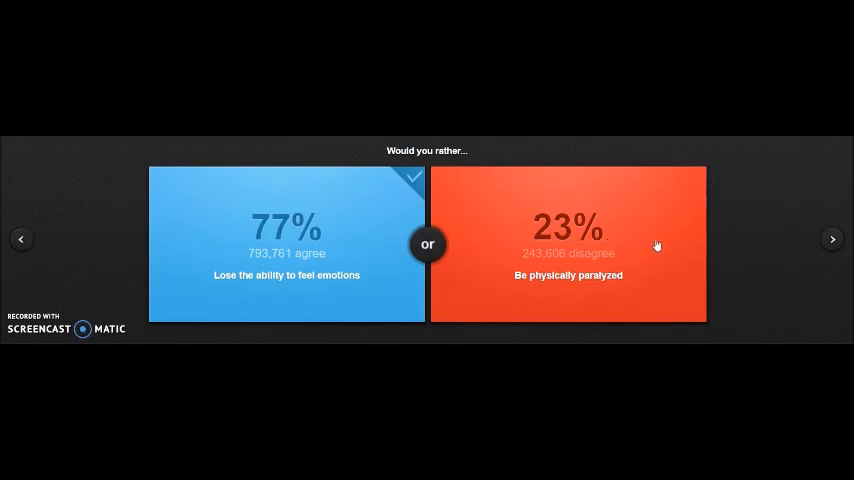
- Advance and vote 'Beat a man in a fight who ate a tiger', an even 50/50 split
{"action": "left_click", "coordinate": [832, 238]}
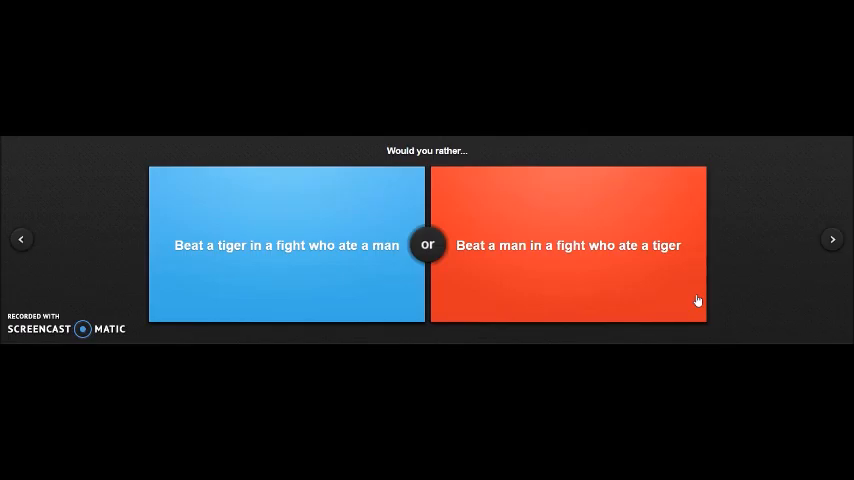
{"action": "left_click", "coordinate": [568, 244]}
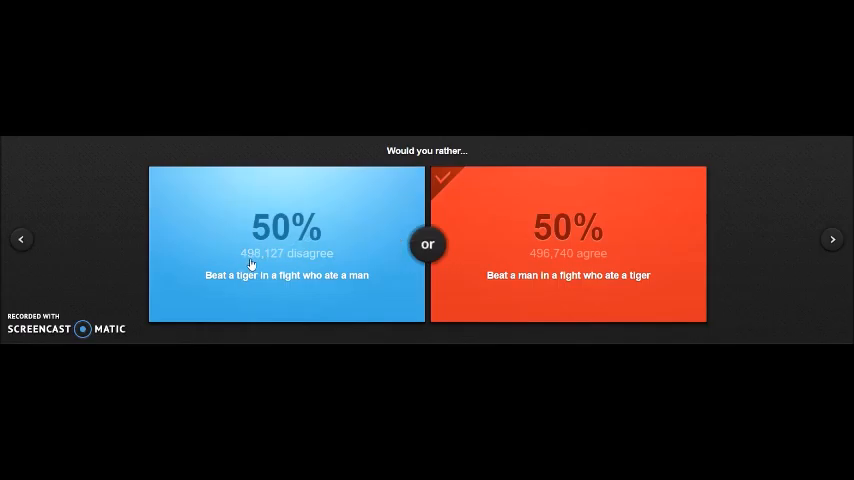
{"action": "mouse_move", "coordinate": [592, 248]}
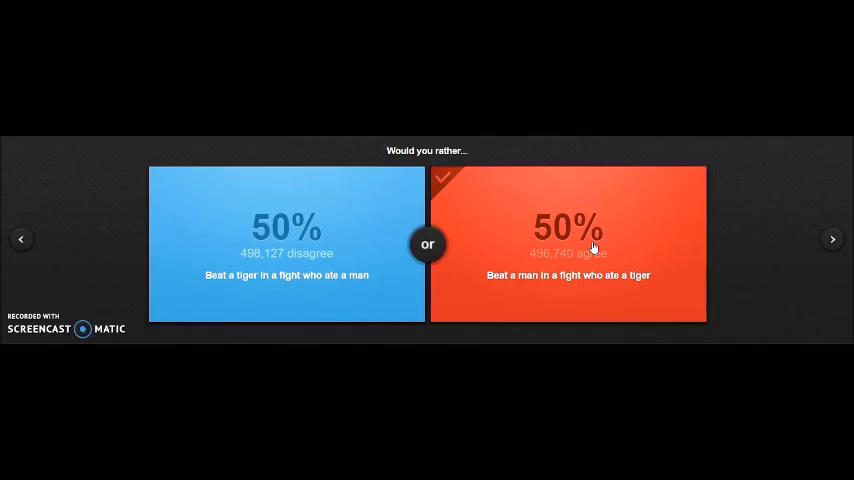
- Advance and vote 'Starve to death' over eating human remains, 52% versus 48%
{"action": "left_click", "coordinate": [832, 240]}
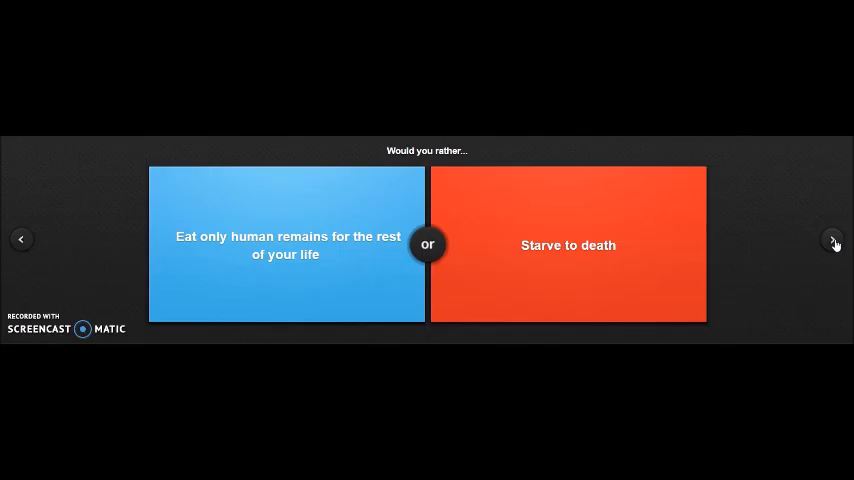
{"action": "mouse_move", "coordinate": [776, 216]}
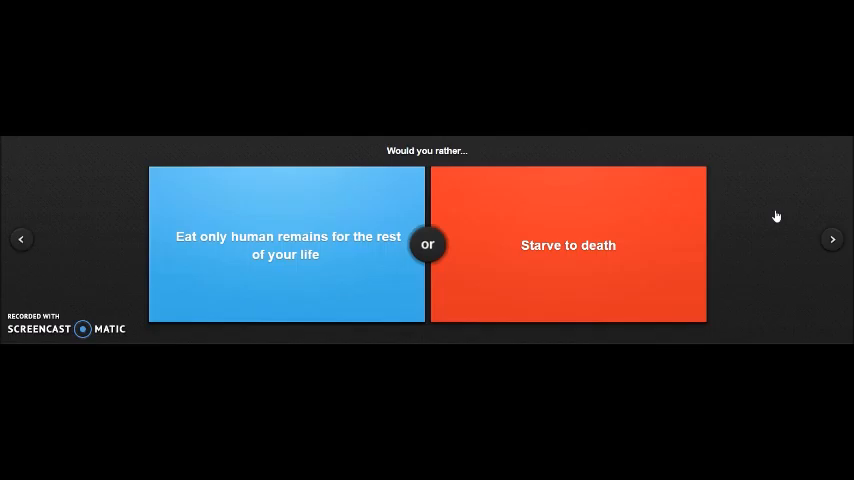
{"action": "left_click", "coordinate": [568, 244]}
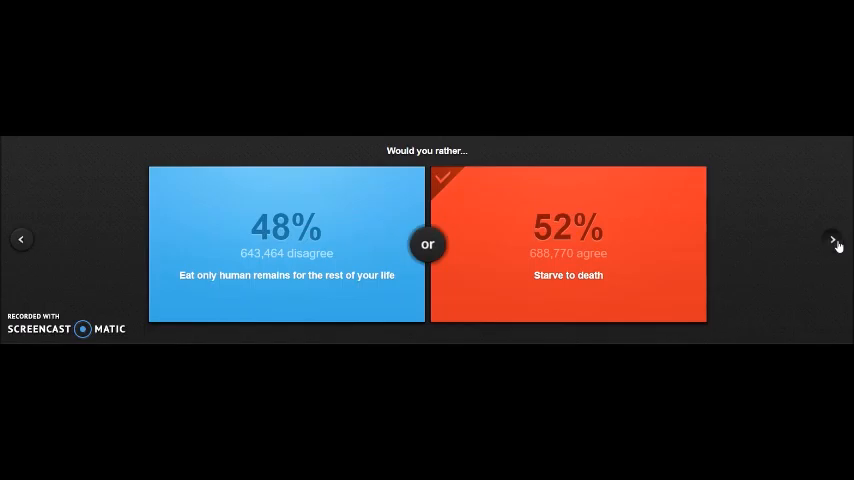
- Vote to cut off six fingers and one foot (51% agree), then bring up the marriage question
{"action": "left_click", "coordinate": [832, 240]}
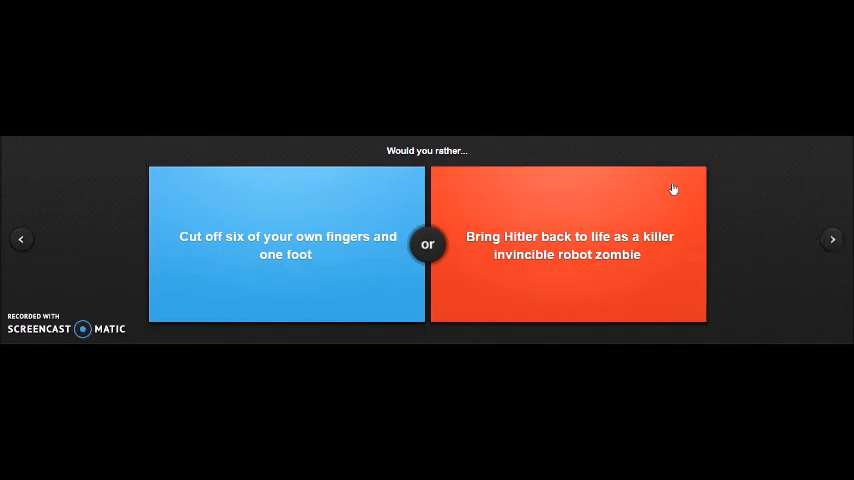
{"action": "mouse_move", "coordinate": [798, 176]}
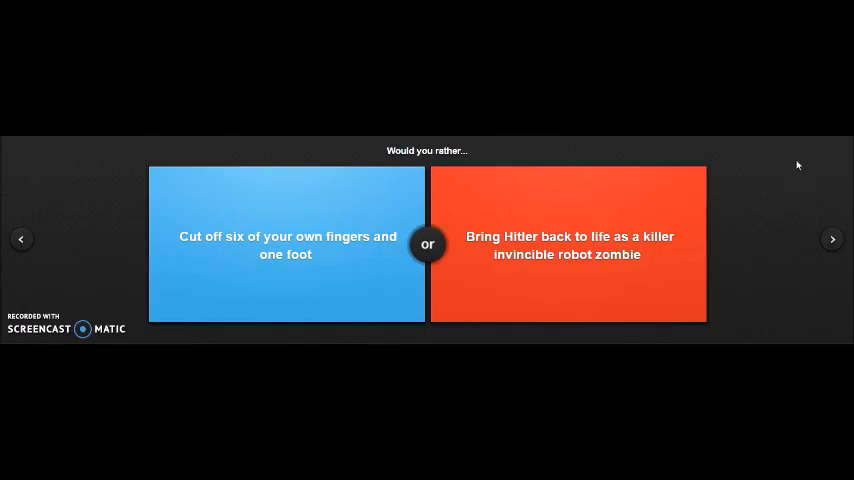
{"action": "mouse_move", "coordinate": [764, 188]}
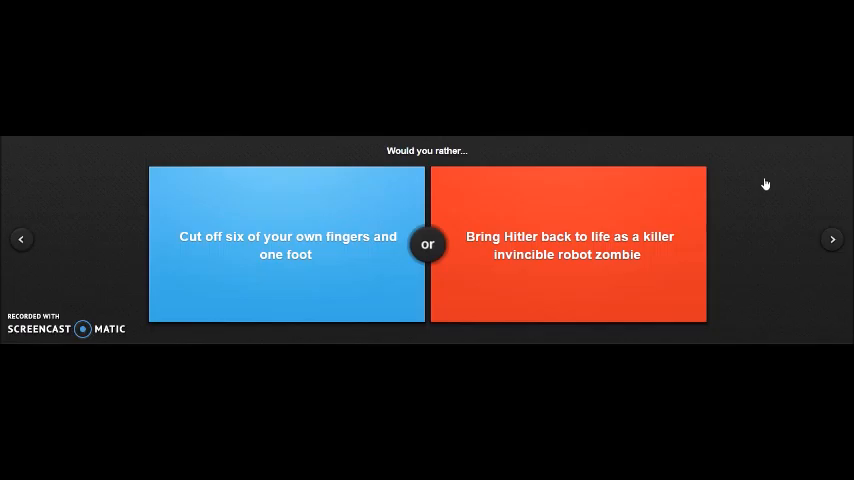
{"action": "mouse_move", "coordinate": [248, 228]}
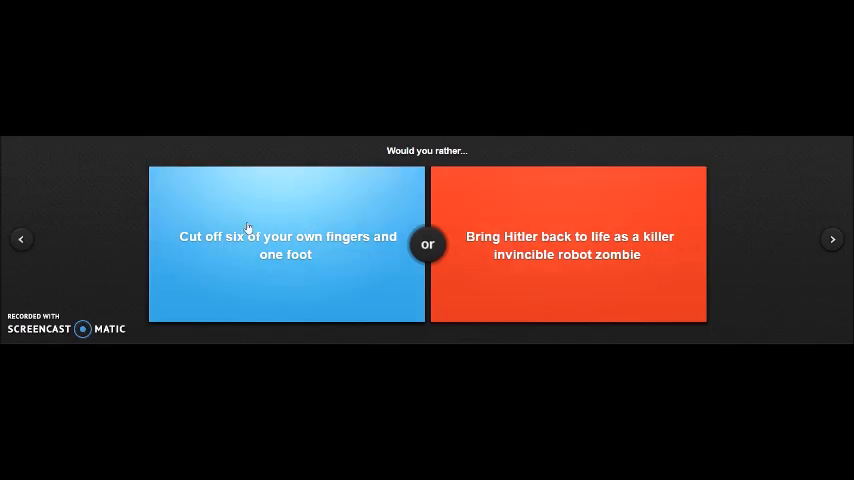
{"action": "left_click", "coordinate": [286, 244]}
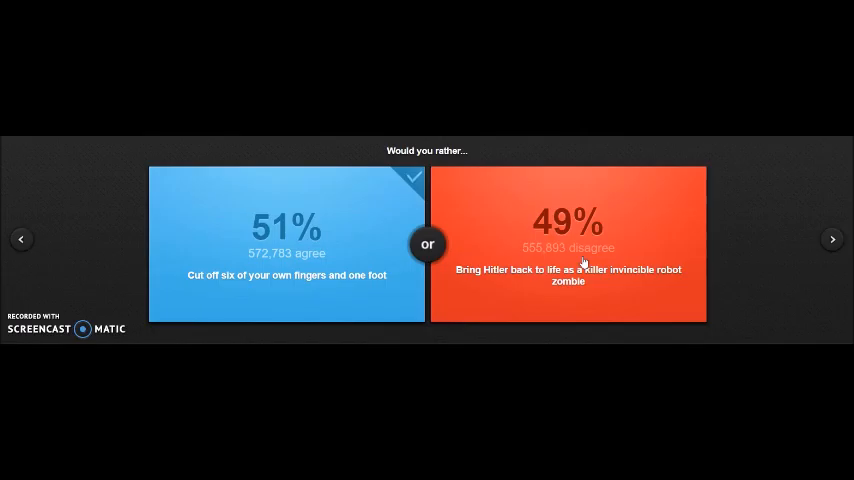
{"action": "mouse_move", "coordinate": [832, 238]}
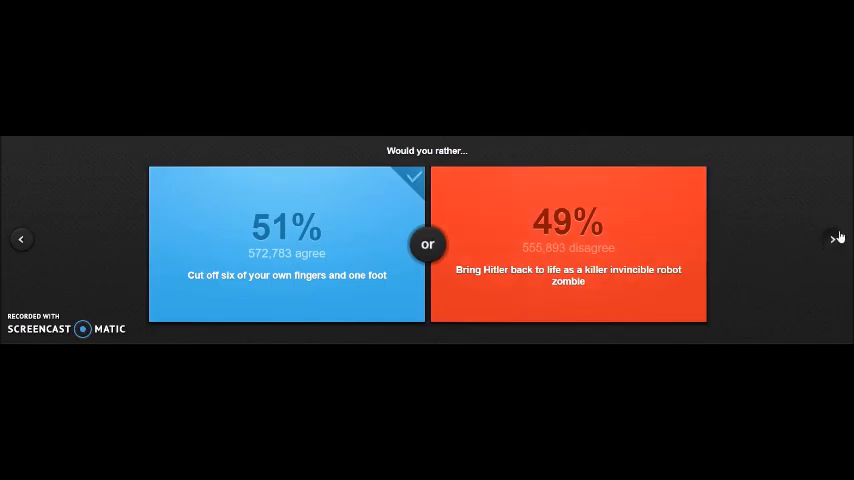
{"action": "left_click", "coordinate": [832, 238]}
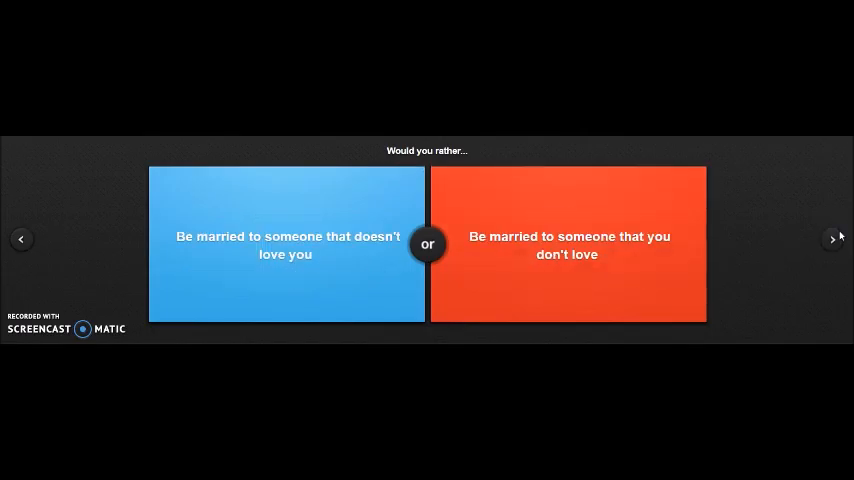
{"action": "mouse_move", "coordinate": [784, 262]}
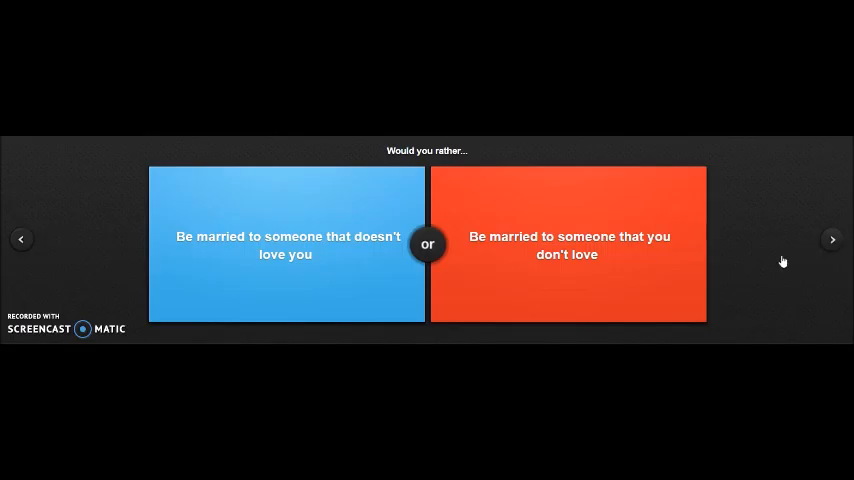
{"action": "mouse_move", "coordinate": [772, 212]}
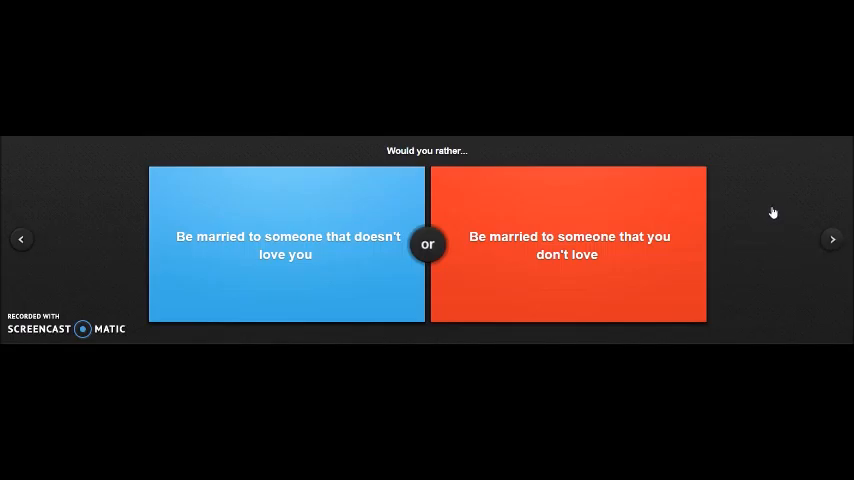
{"action": "mouse_move", "coordinate": [780, 200]}
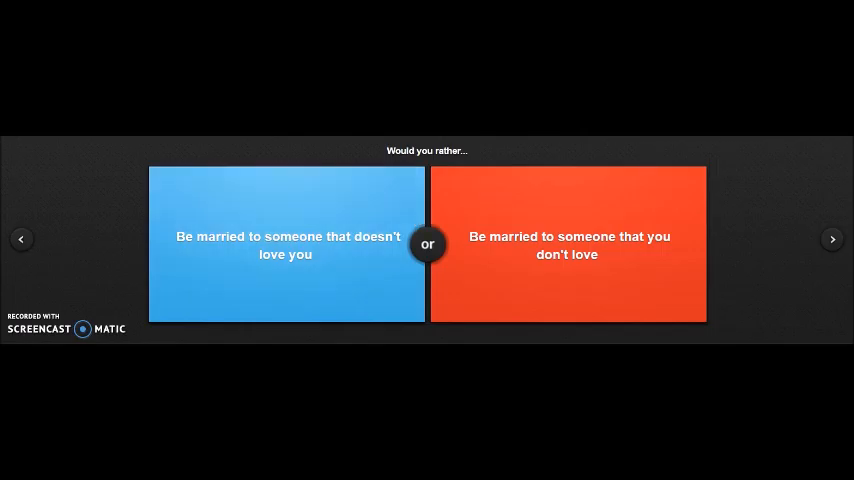
{"action": "mouse_move", "coordinate": [298, 248]}
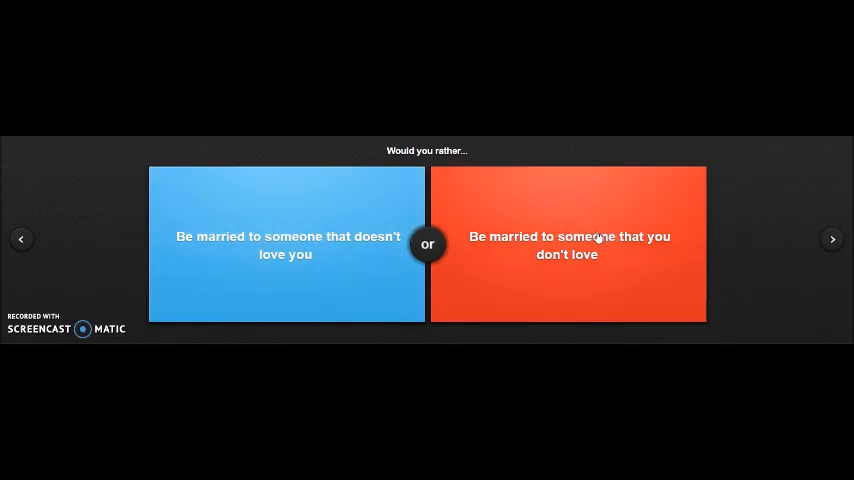
- Vote 'Be married to someone that you don't love' (67% versus 33%) and move on
{"action": "left_click", "coordinate": [568, 244]}
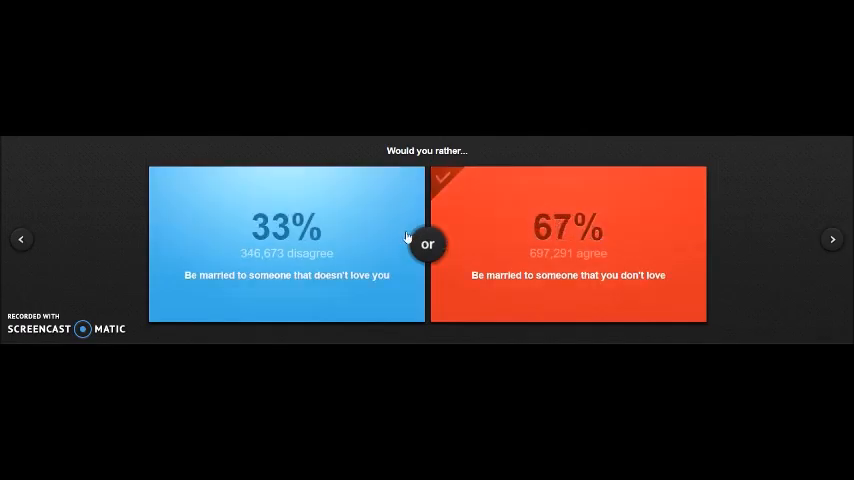
{"action": "mouse_move", "coordinate": [492, 250]}
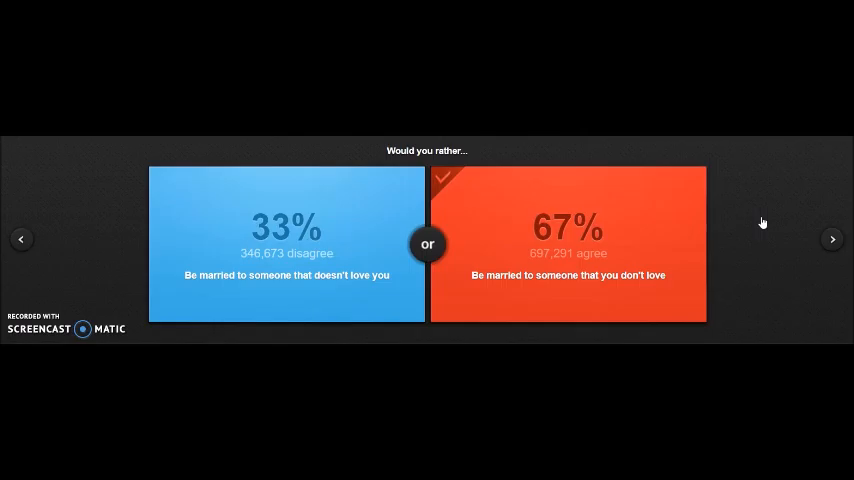
{"action": "mouse_move", "coordinate": [780, 244]}
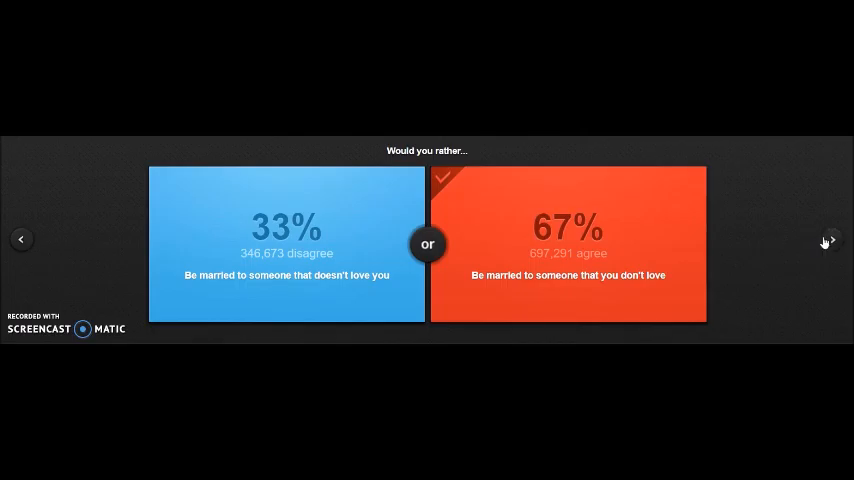
{"action": "left_click", "coordinate": [832, 240]}
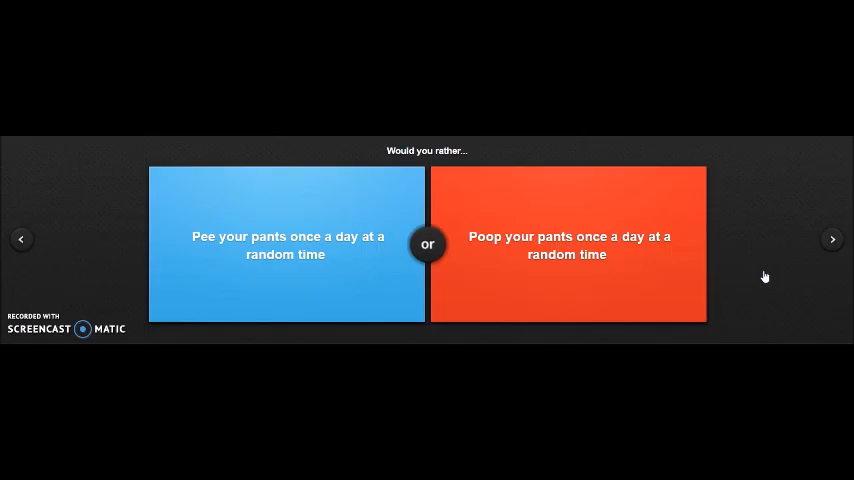
- Vote 'Poop your pants once a day at a random time', a rare 11% versus 89%
{"action": "left_click", "coordinate": [568, 244]}
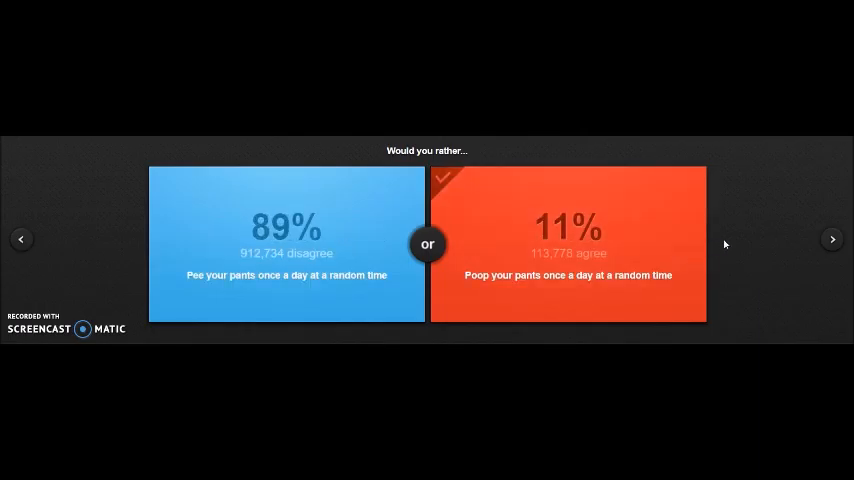
{"action": "mouse_move", "coordinate": [616, 254]}
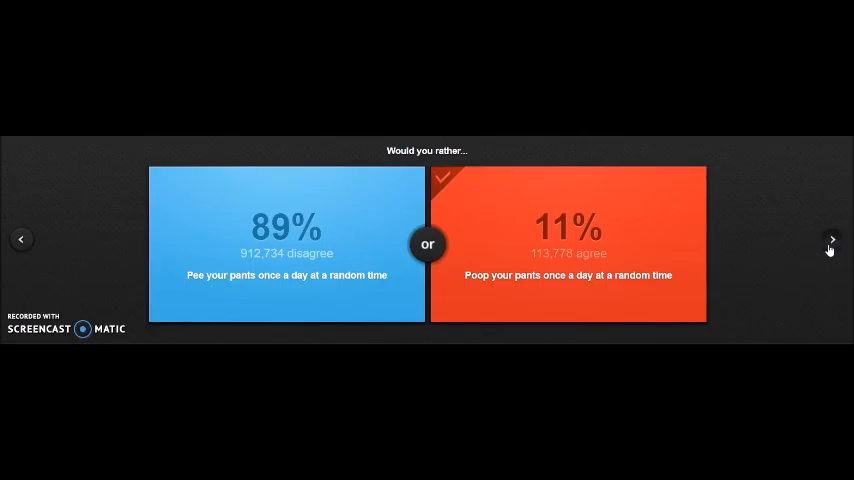
- Advance and vote 'Be Aquaman' over the Human Torch, 36% versus 64%
{"action": "left_click", "coordinate": [832, 240]}
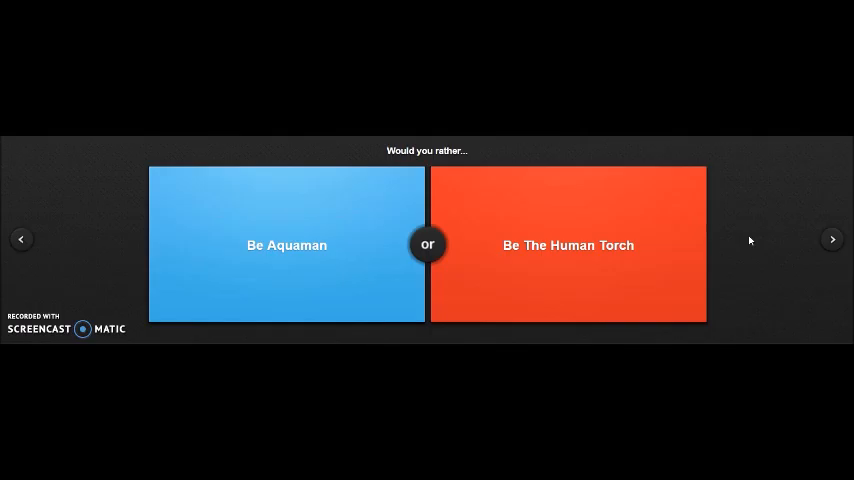
{"action": "left_click", "coordinate": [286, 244]}
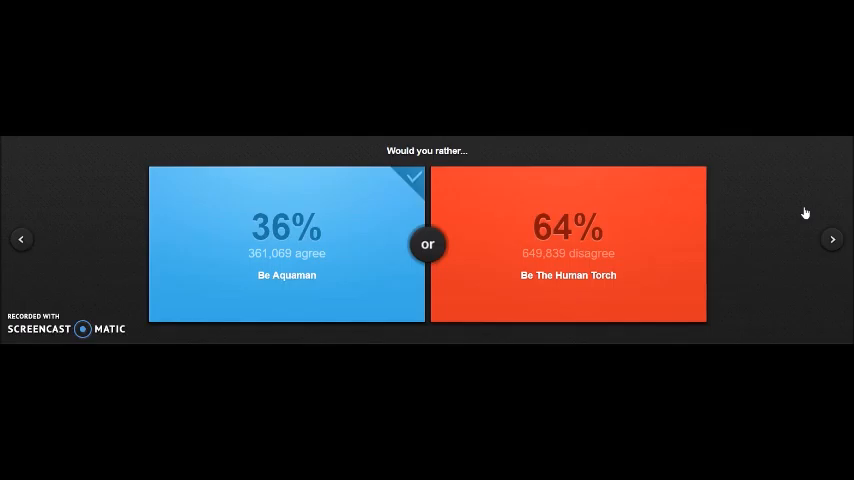
{"action": "mouse_move", "coordinate": [832, 240]}
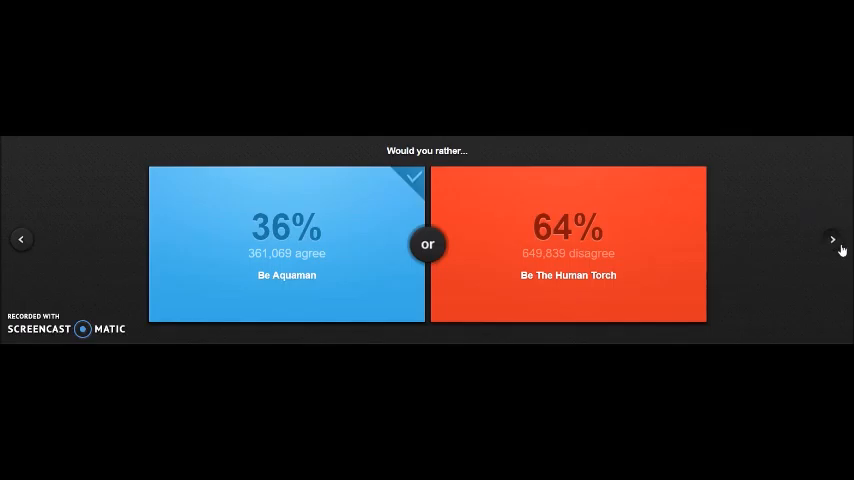
- Advance and vote the toothless elderly person's mouth on the chewed-up food question, 55% to 45%
{"action": "left_click", "coordinate": [832, 240]}
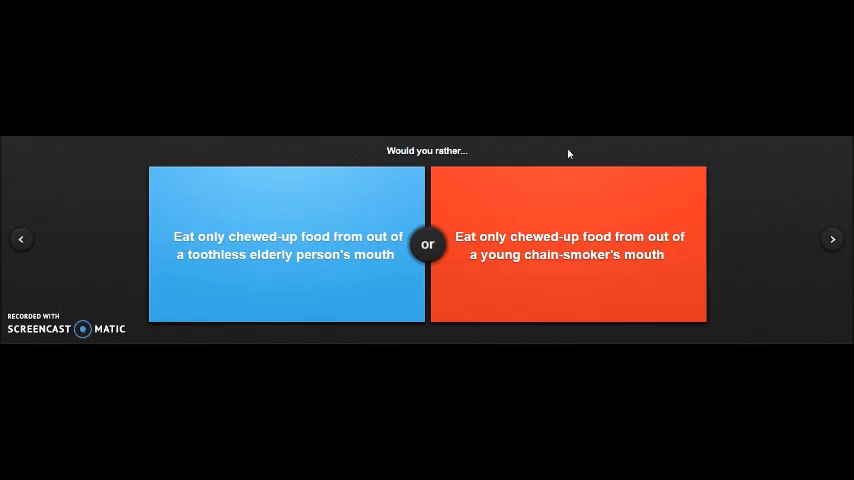
{"action": "mouse_move", "coordinate": [596, 152]}
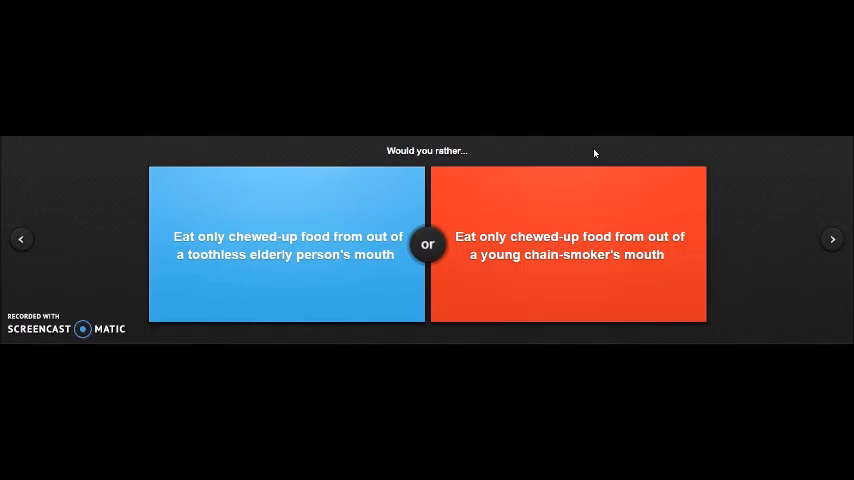
{"action": "left_click", "coordinate": [286, 244]}
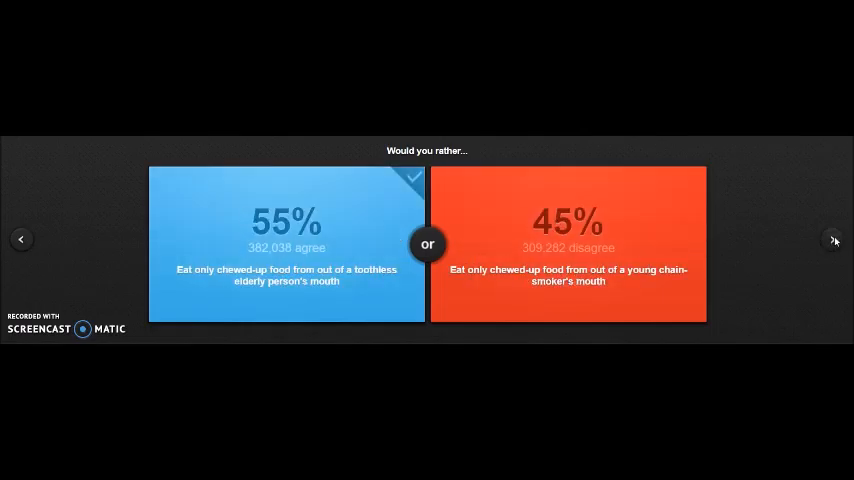
- Advance to the eat-nothing-for-two-days question and vote for it, revealing 43% to 57%
{"action": "left_click", "coordinate": [834, 240]}
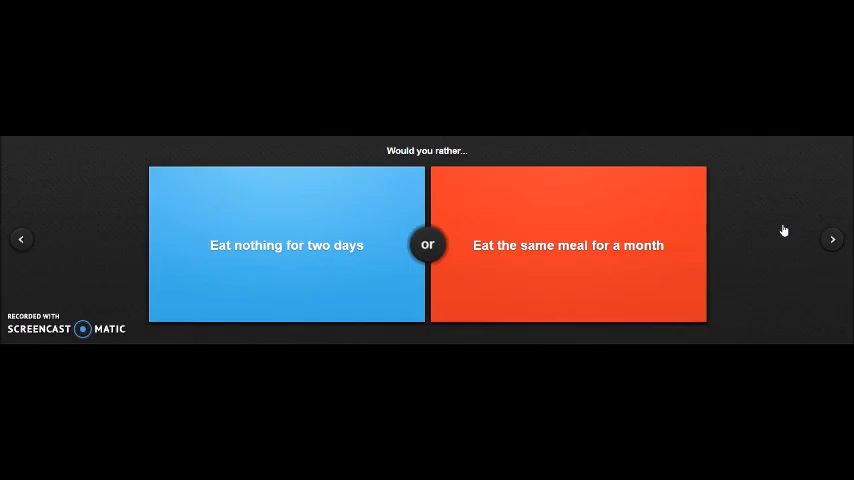
{"action": "mouse_move", "coordinate": [792, 182]}
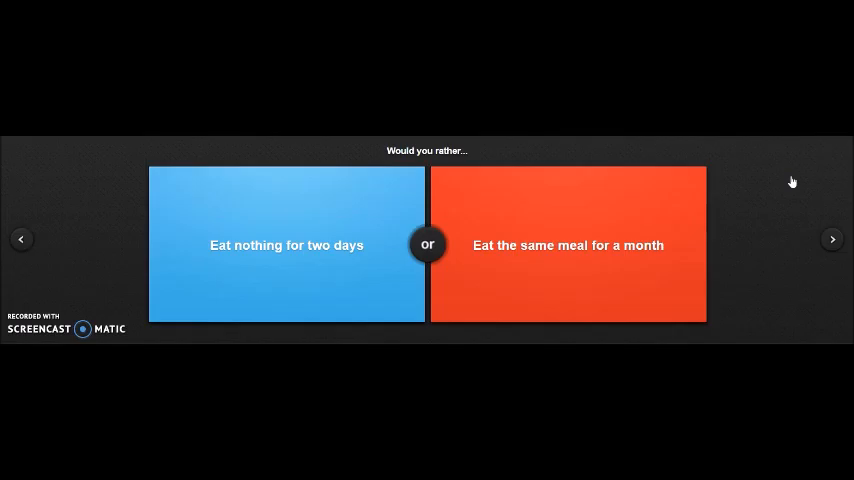
{"action": "left_click", "coordinate": [288, 244]}
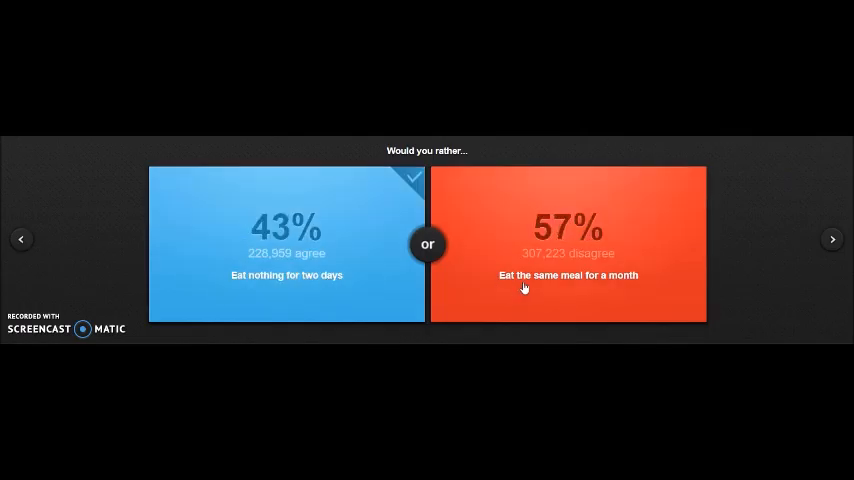
{"action": "mouse_move", "coordinate": [532, 260]}
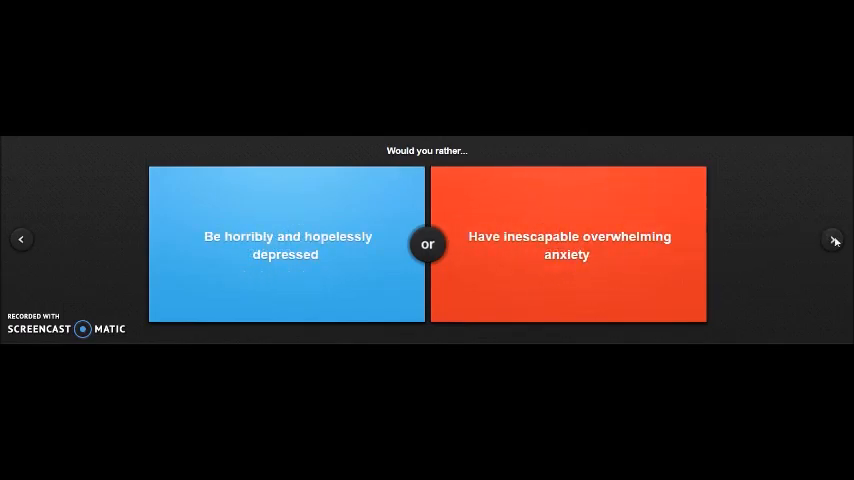
{"action": "mouse_move", "coordinate": [822, 256]}
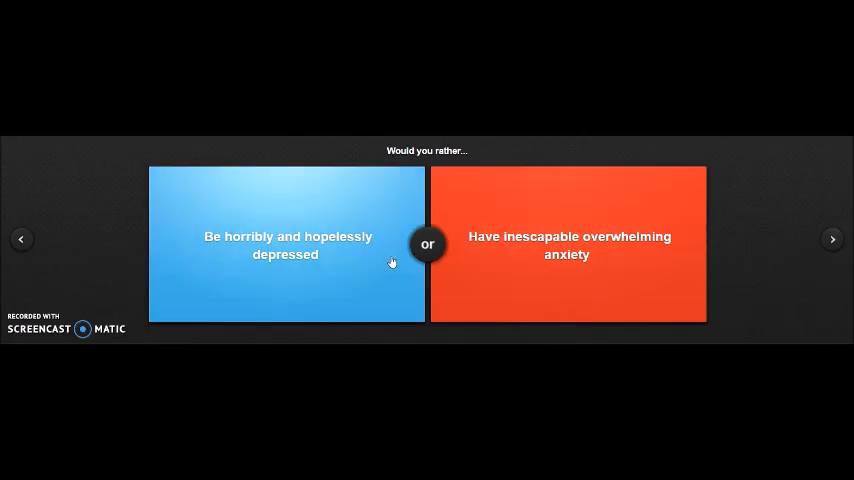
- Choose being horribly depressed over overwhelming anxiety, revealing 41% to 59%
{"action": "left_click", "coordinate": [288, 244]}
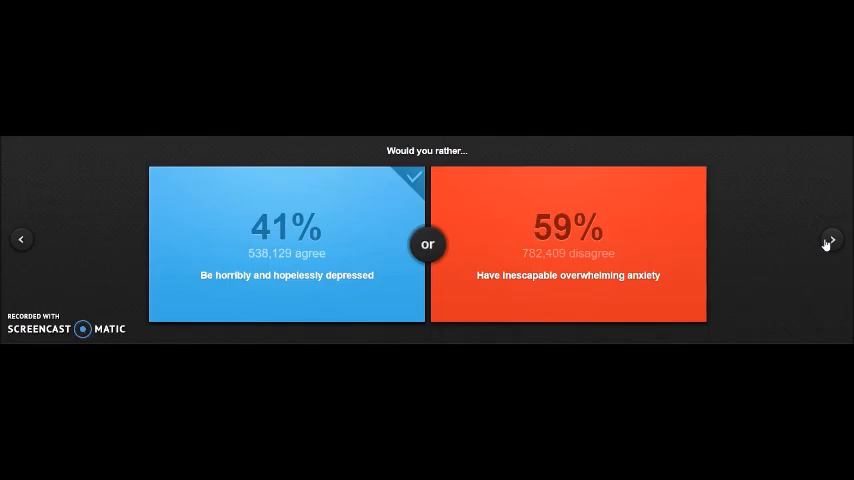
- Advance to the wardrobe question and vote flannel/plaid over denim, revealing 53% to 47%
{"action": "left_click", "coordinate": [828, 244]}
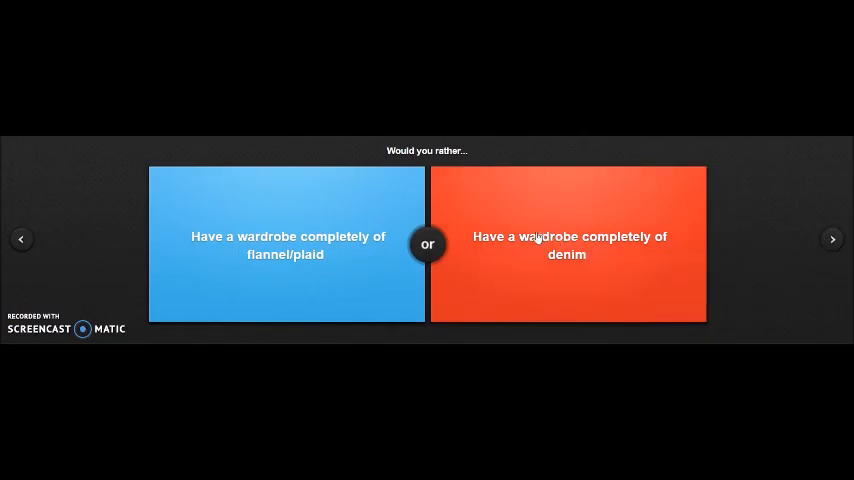
{"action": "mouse_move", "coordinate": [508, 160]}
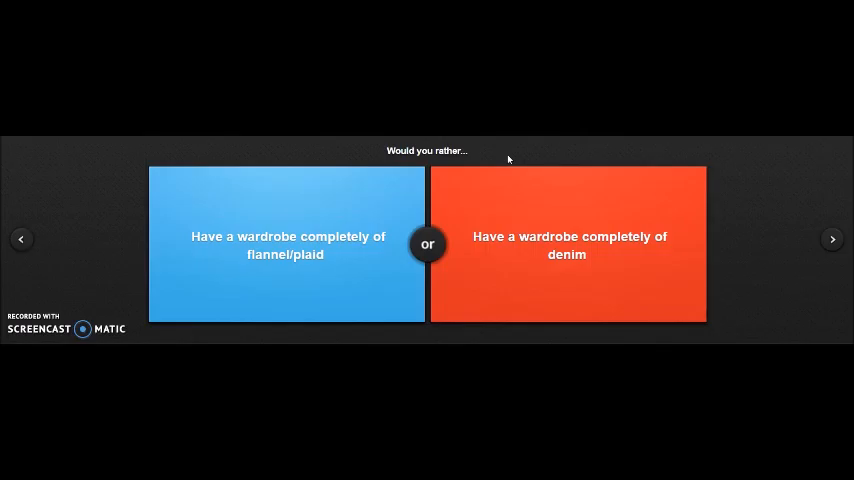
{"action": "mouse_move", "coordinate": [732, 152]}
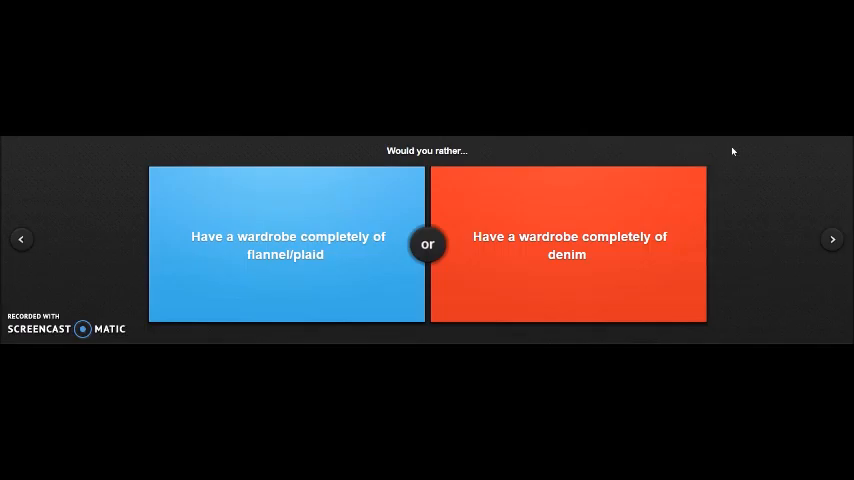
{"action": "mouse_move", "coordinate": [752, 152]}
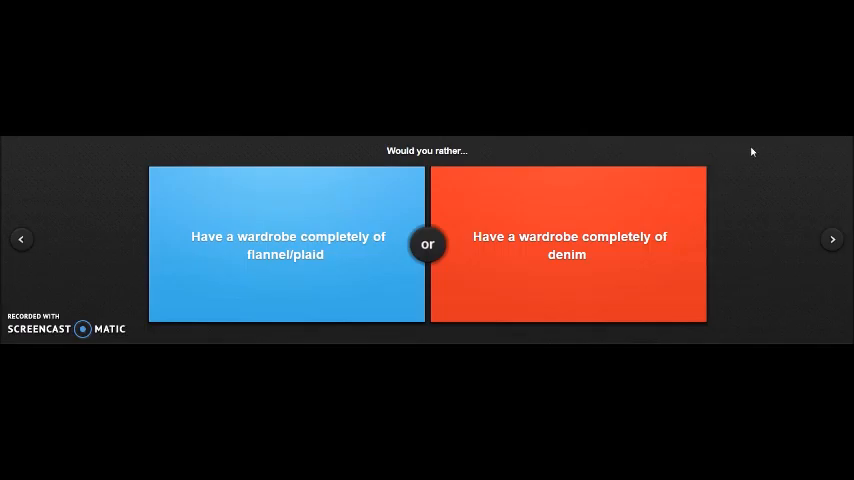
{"action": "mouse_move", "coordinate": [288, 200]}
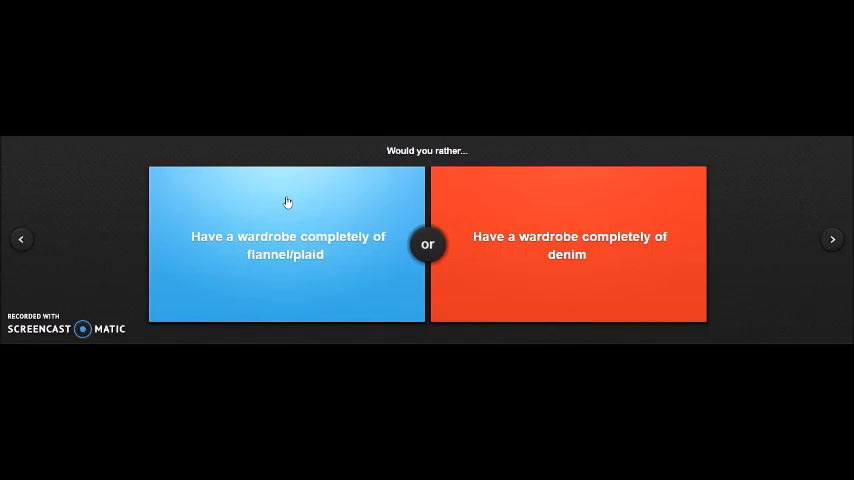
{"action": "left_click", "coordinate": [288, 244]}
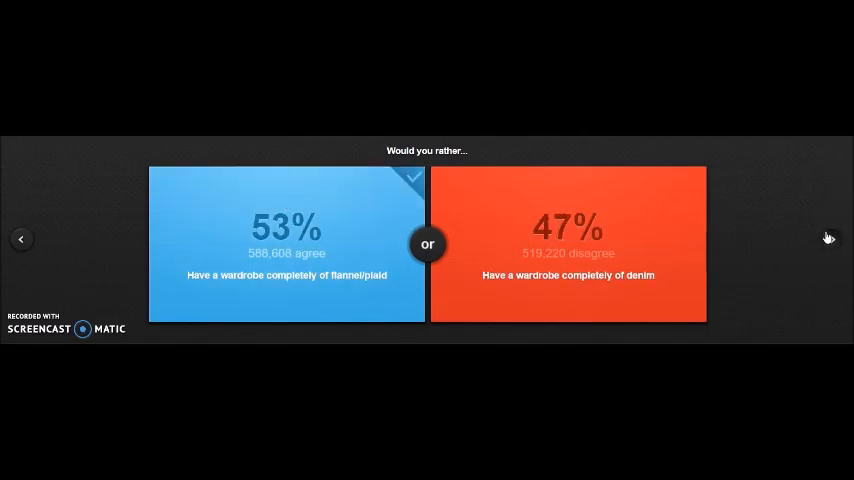
- Advance to the clothing-era question and vote for dressing like centuries ago, revealing 28% to 72%
{"action": "left_click", "coordinate": [830, 238]}
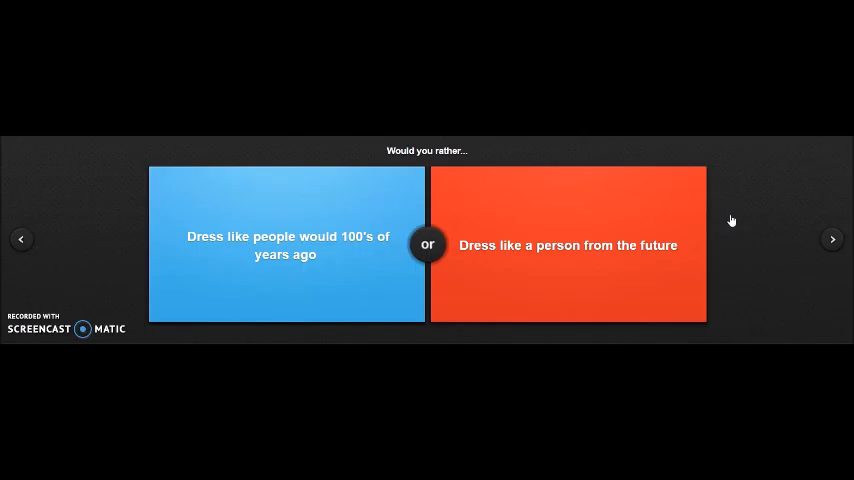
{"action": "left_click", "coordinate": [286, 244]}
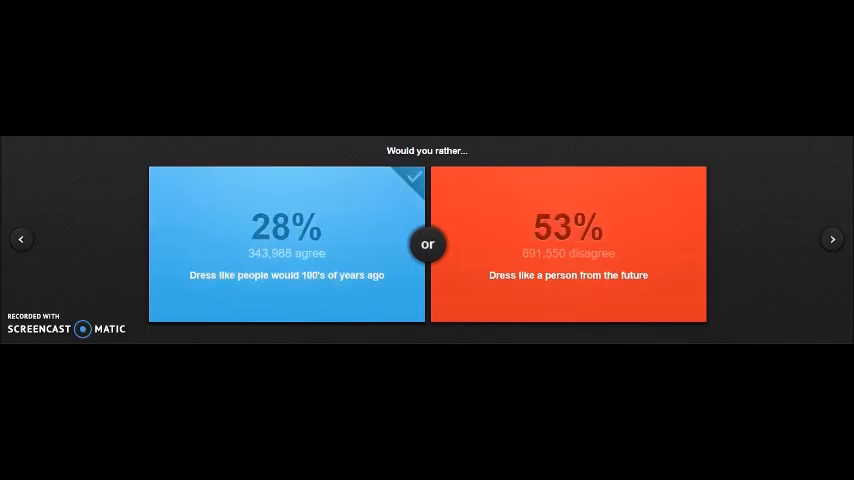
{"action": "left_click", "coordinate": [568, 244]}
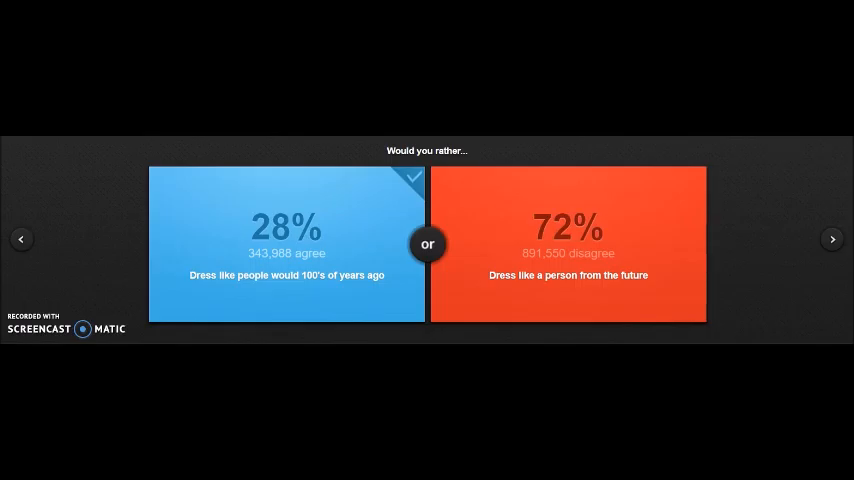
{"action": "mouse_move", "coordinate": [748, 188]}
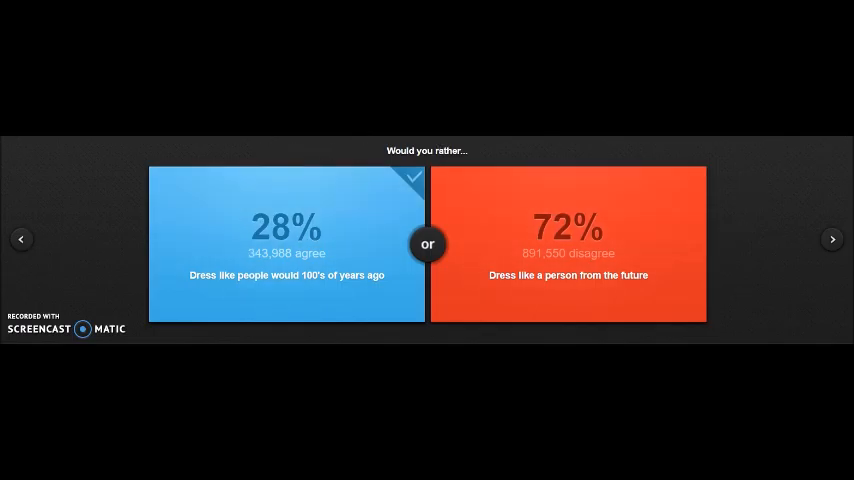
{"action": "mouse_move", "coordinate": [832, 194]}
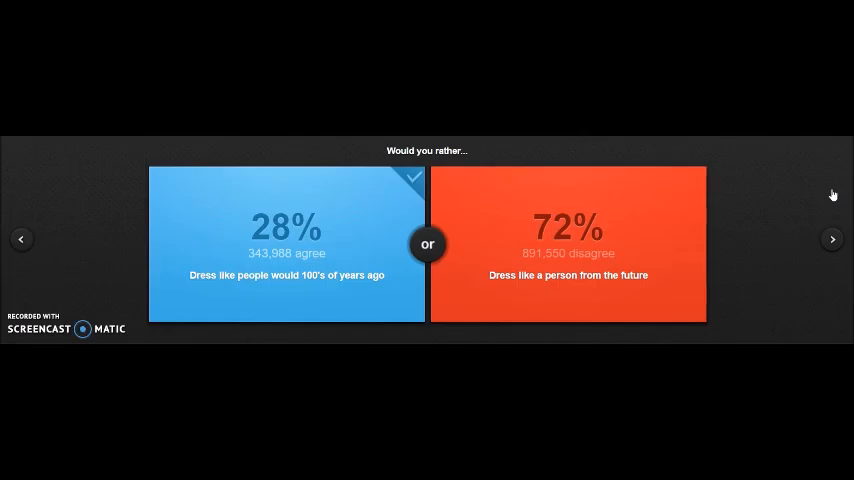
{"action": "mouse_move", "coordinate": [808, 148]}
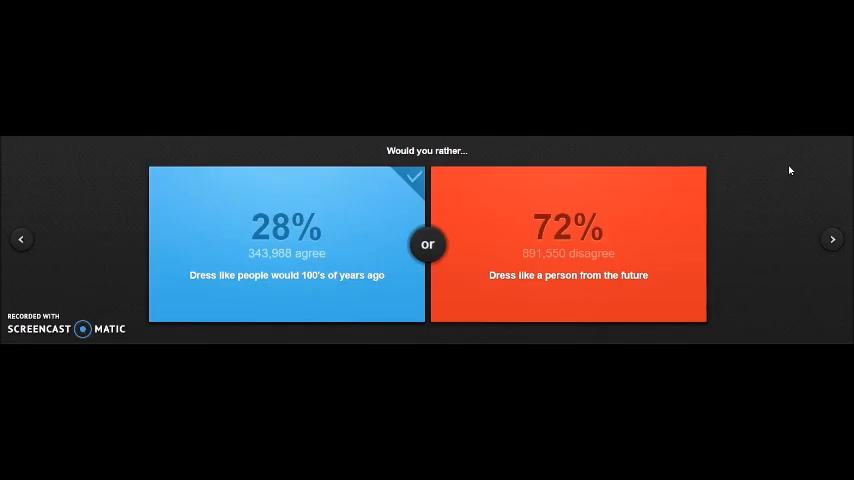
{"action": "mouse_move", "coordinate": [766, 178]}
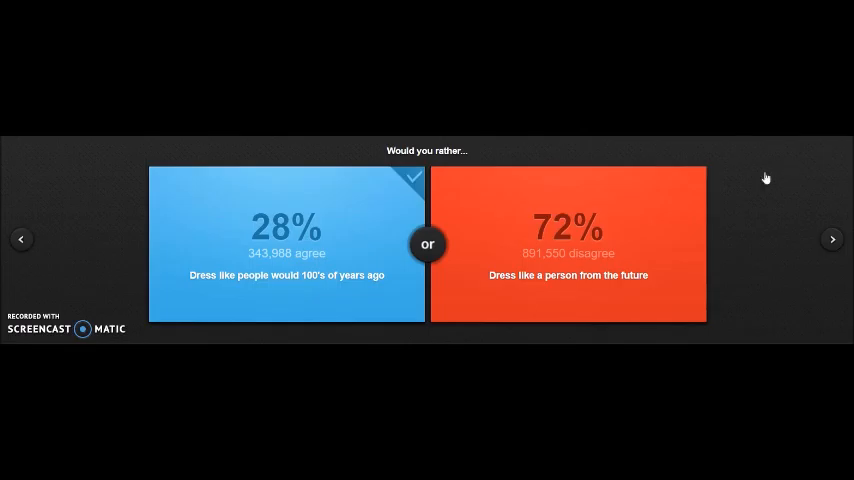